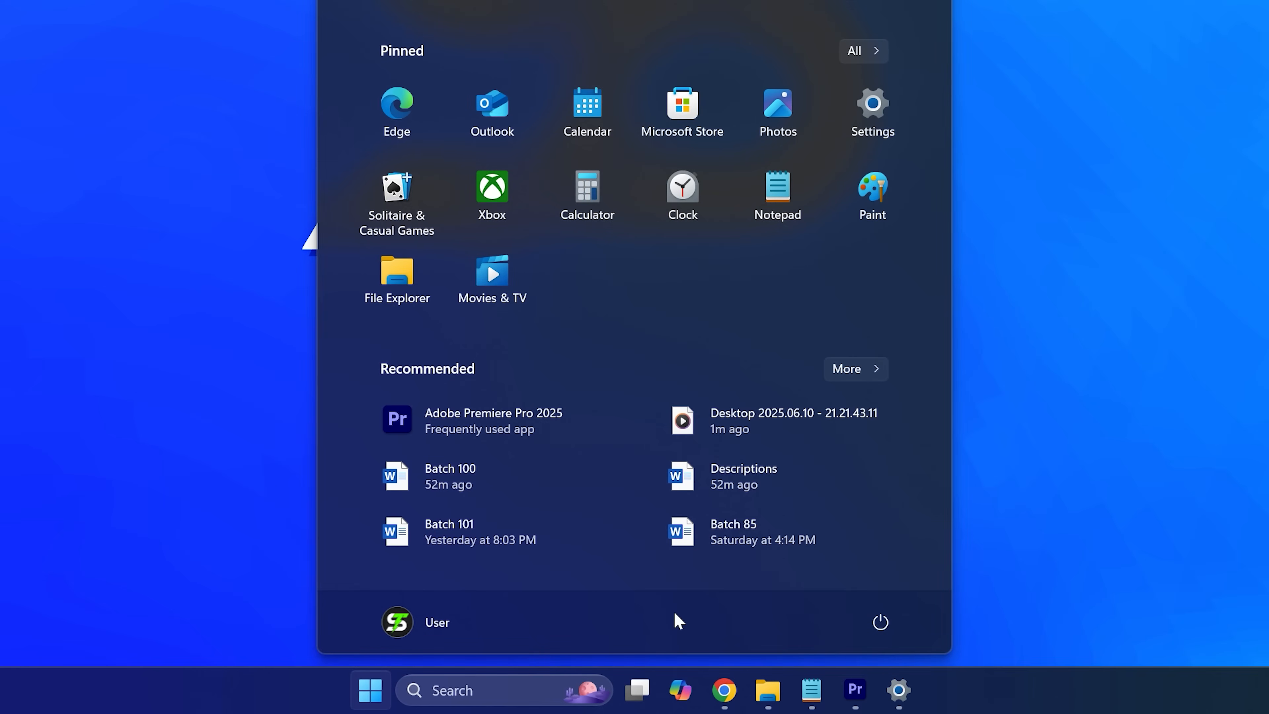
Step: Close the Start menu so the Windows 11 desktop is showing
click(879, 621)
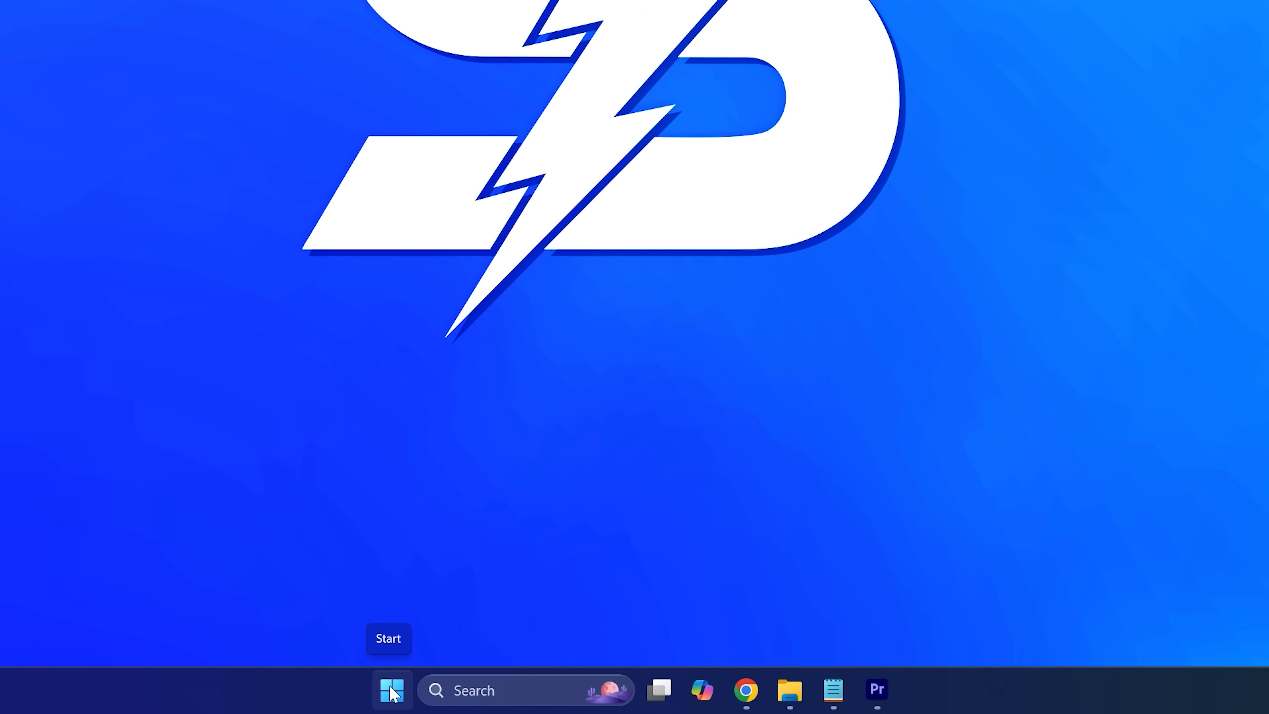
Step: Uninstall Roblox from Installed apps in Windows Settings after searching 'Roblox'
right_click(392, 689)
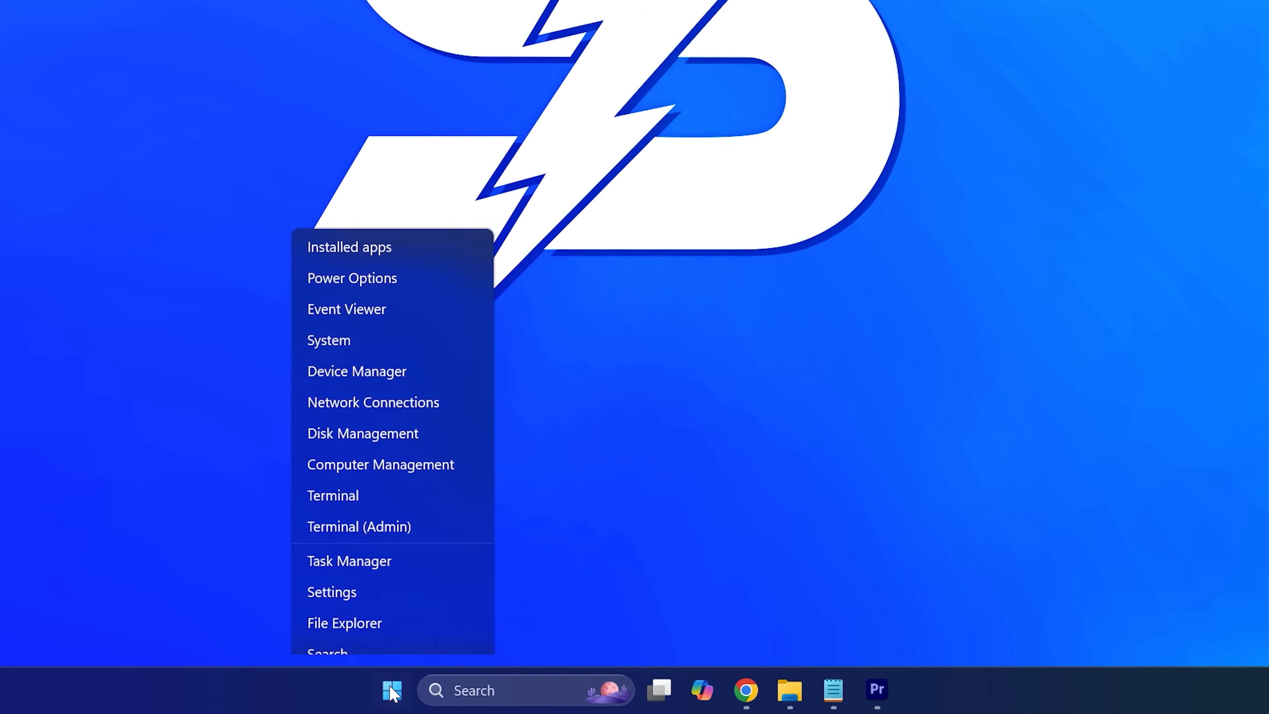
click(349, 246)
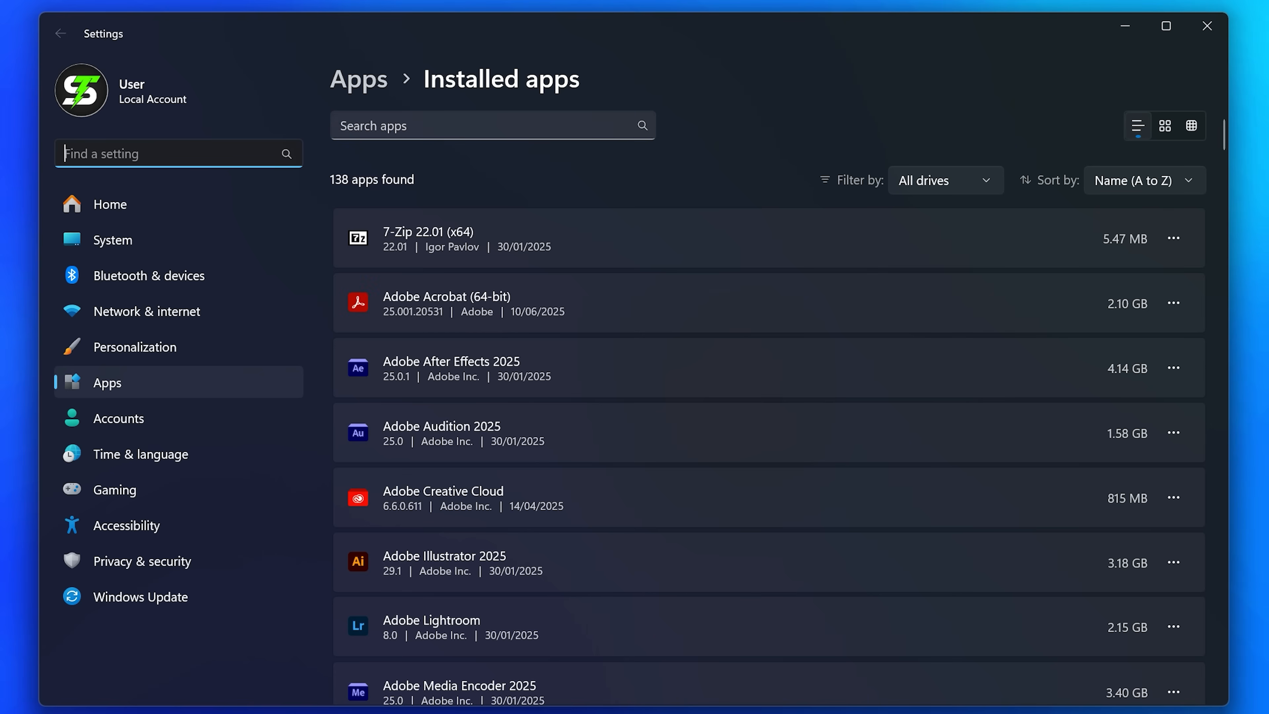
text(Roblox)
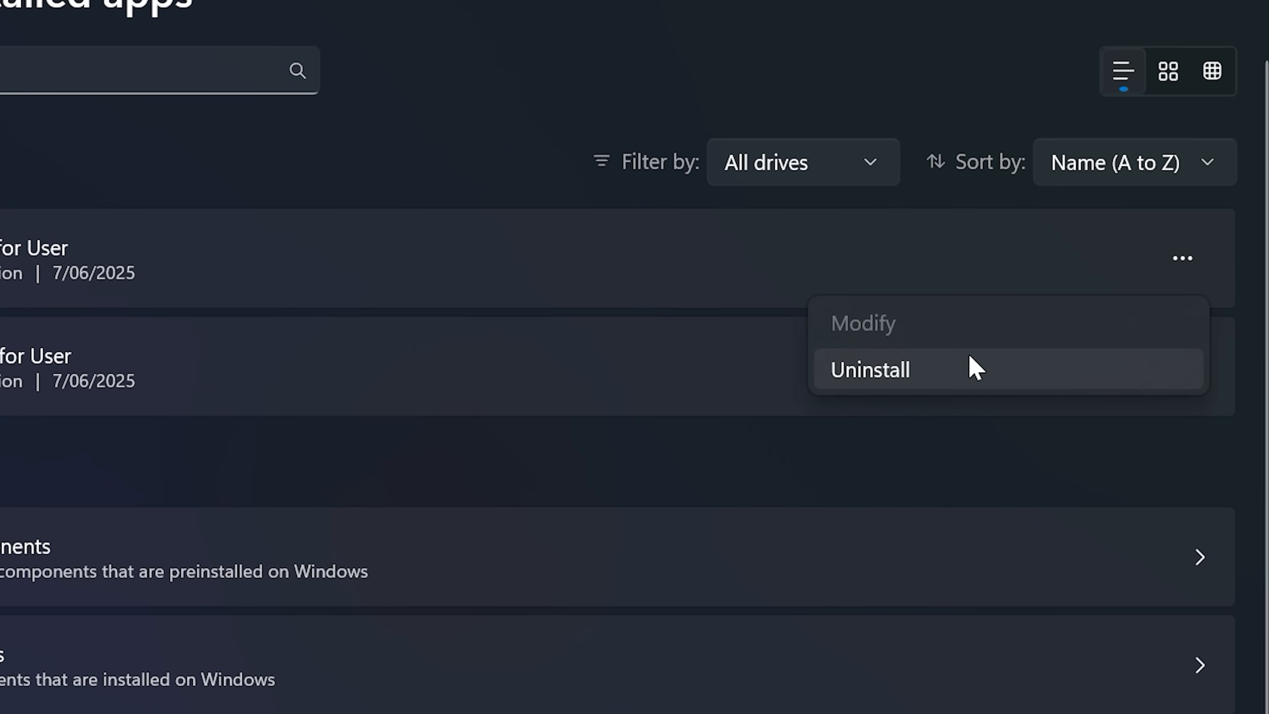
mouse_move(950, 381)
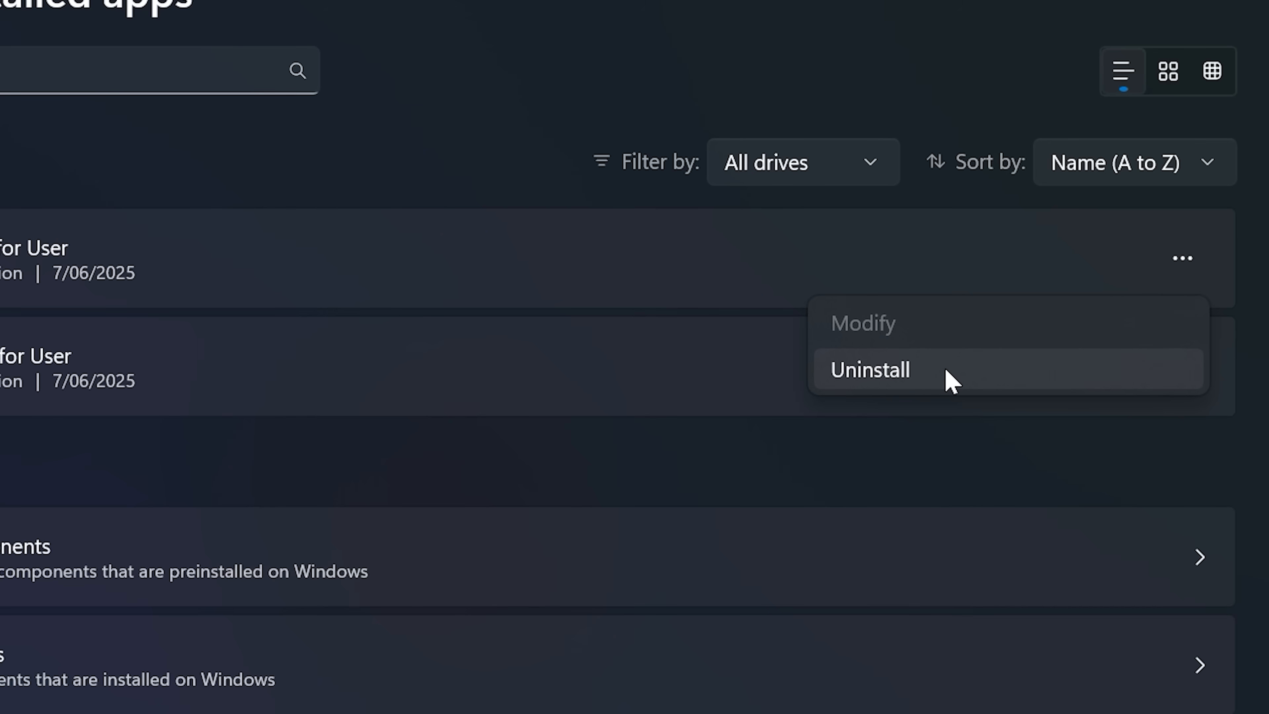
click(869, 369)
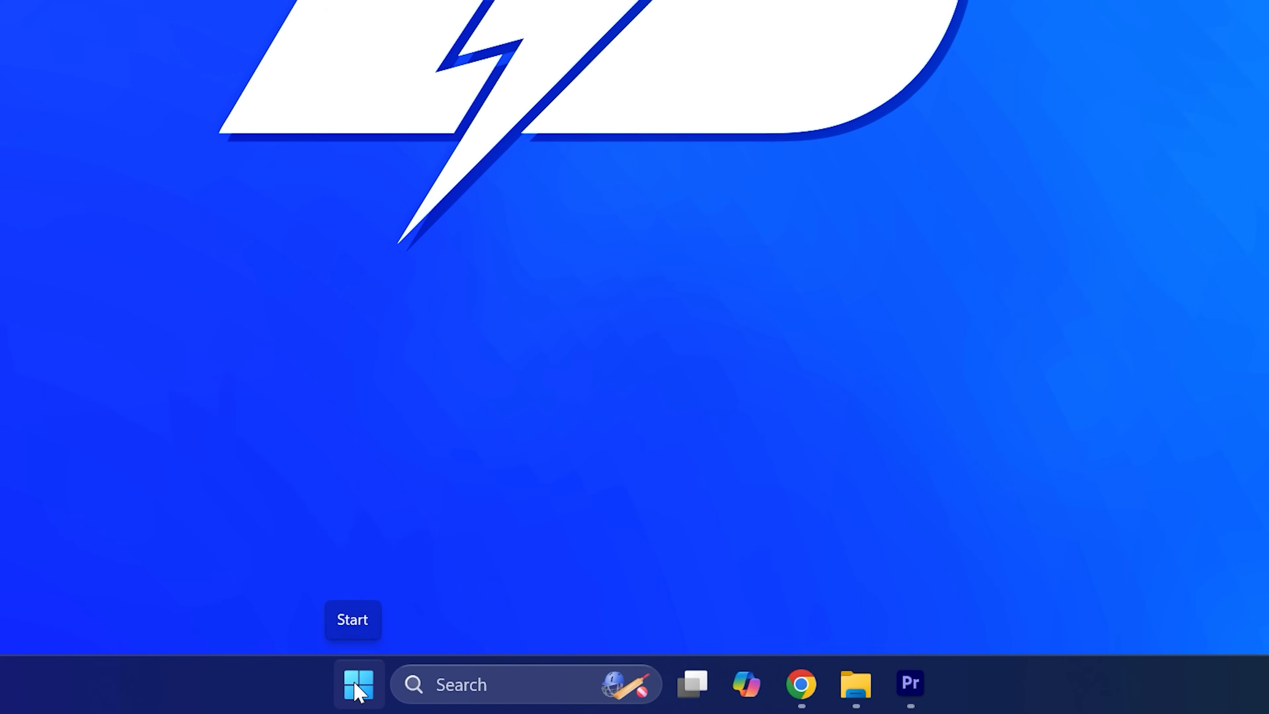
Step: Open the local AppData folder by running %localappdata% from the Run prompt
right_click(358, 684)
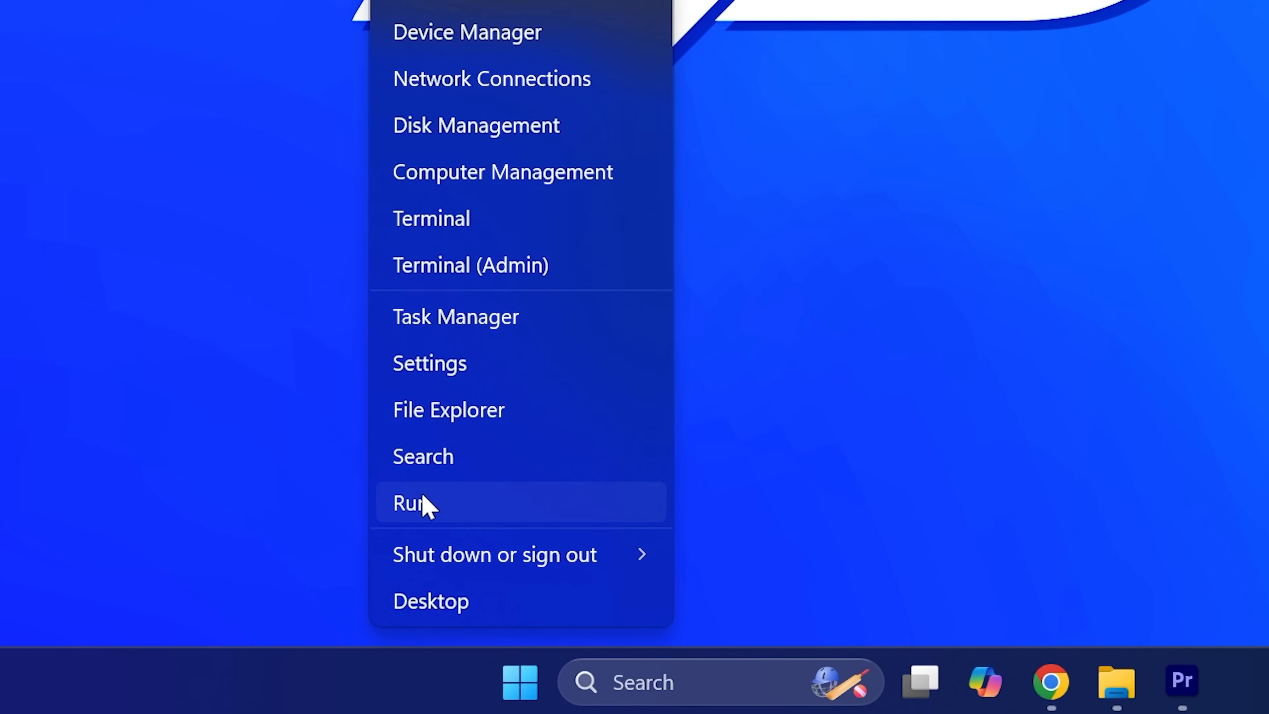
click(414, 501)
text(%localappdata%)
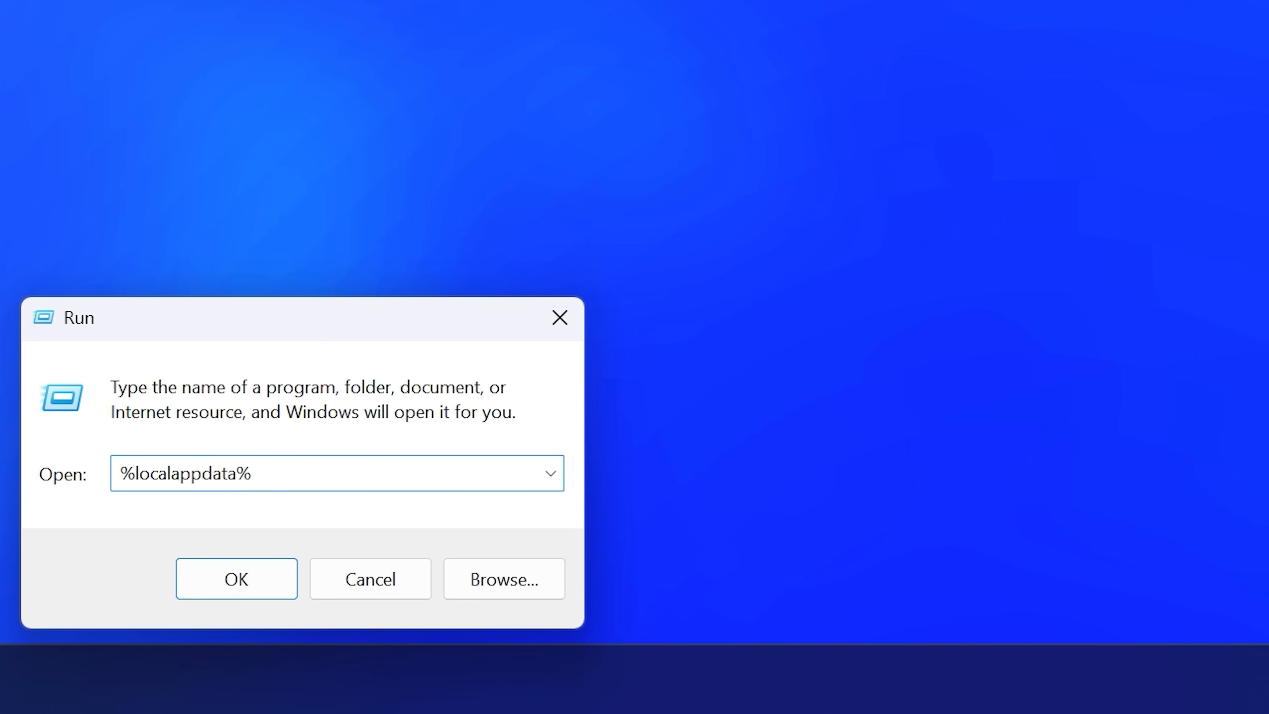
click(235, 579)
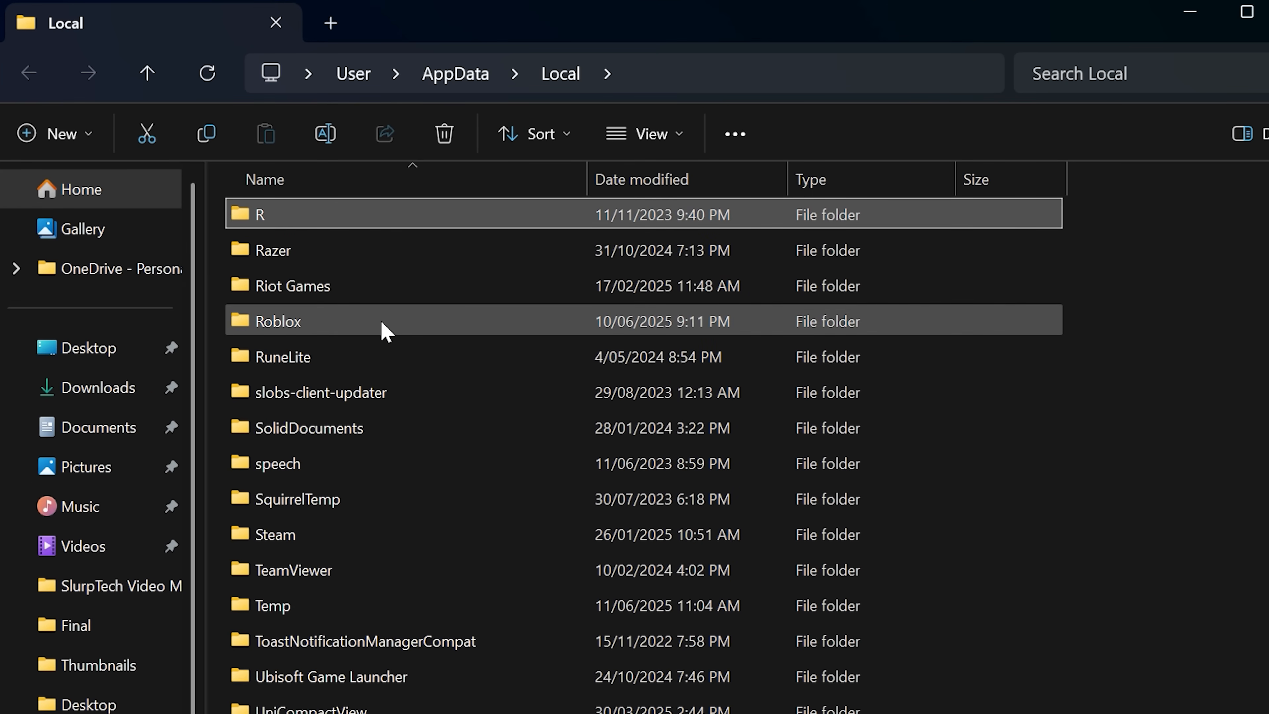
Step: Delete the Roblox folder from AppData\Local
right_click(278, 321)
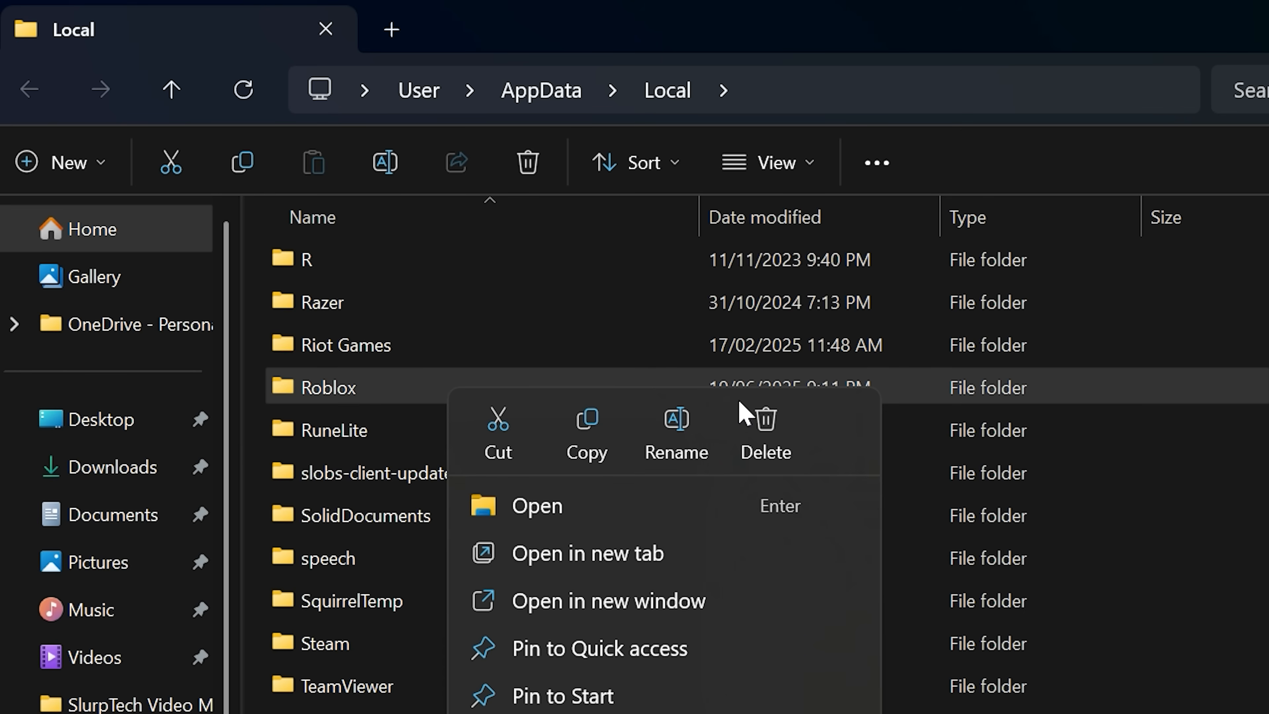
click(761, 432)
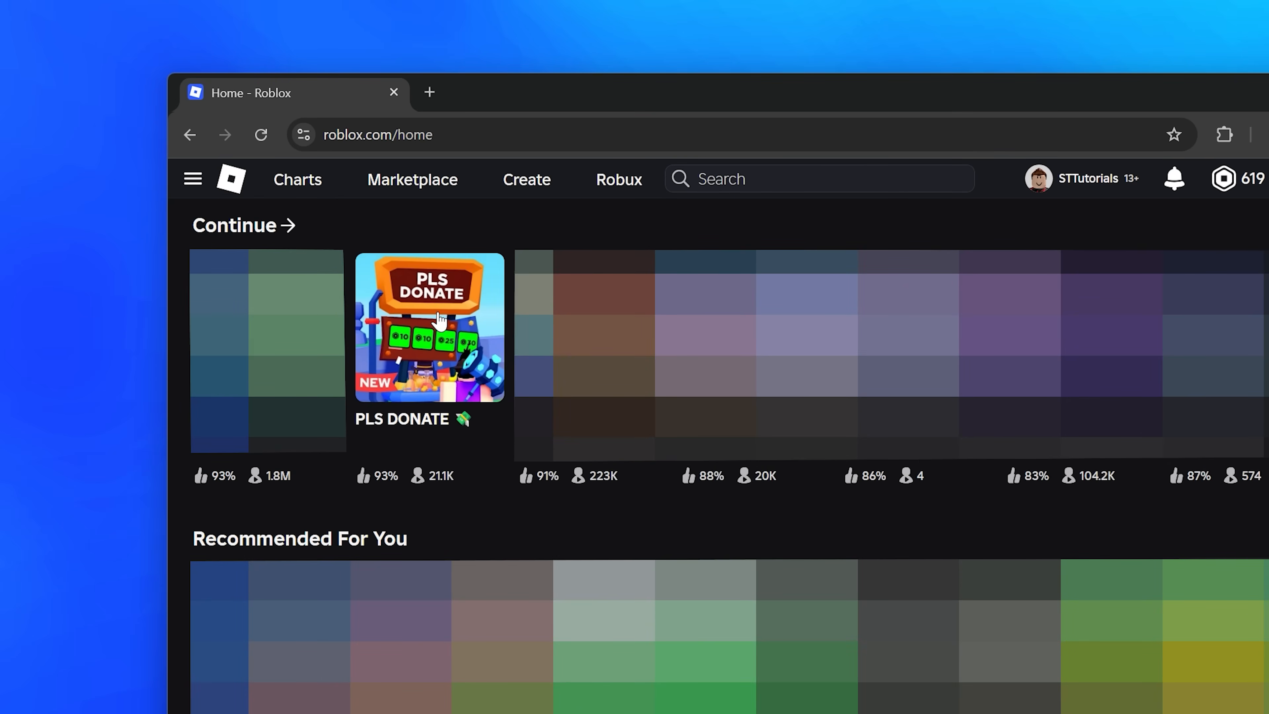
Step: Download the Roblox installer via PLS DONATE and show RobloxPlayerInstaller in its Downloads folder
click(429, 326)
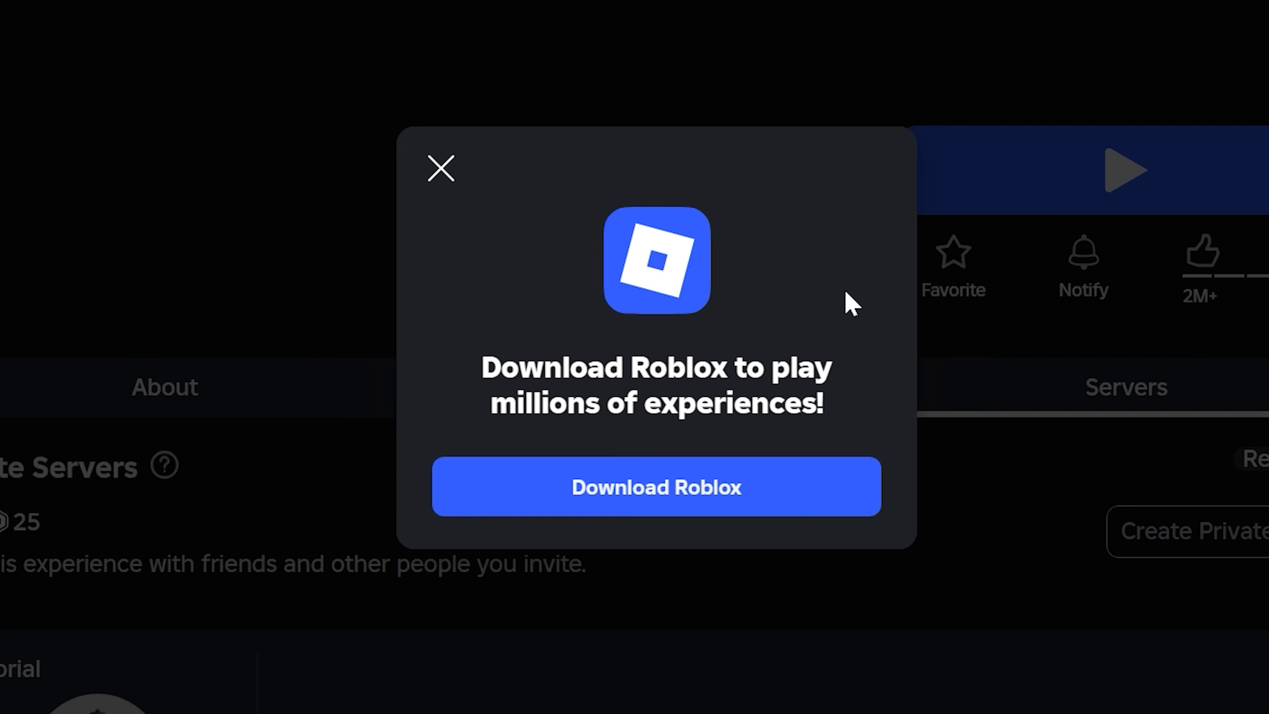
click(441, 169)
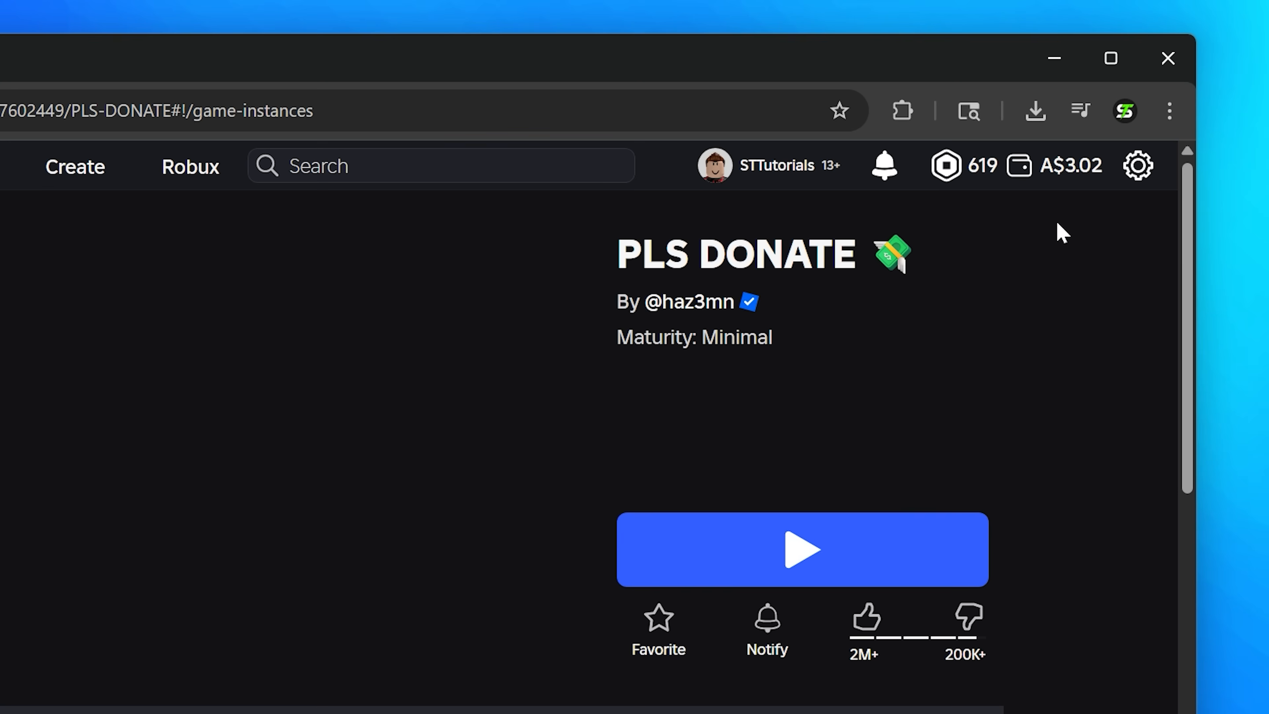
click(1034, 110)
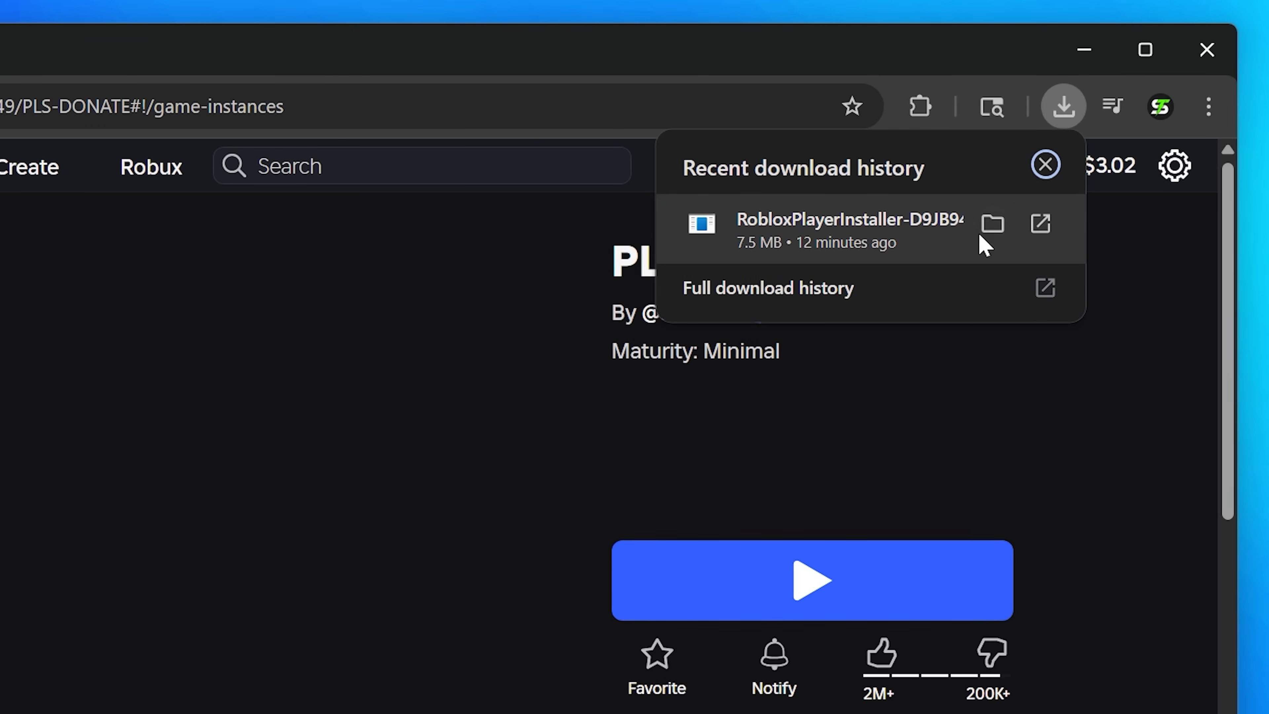
mouse_move(992, 224)
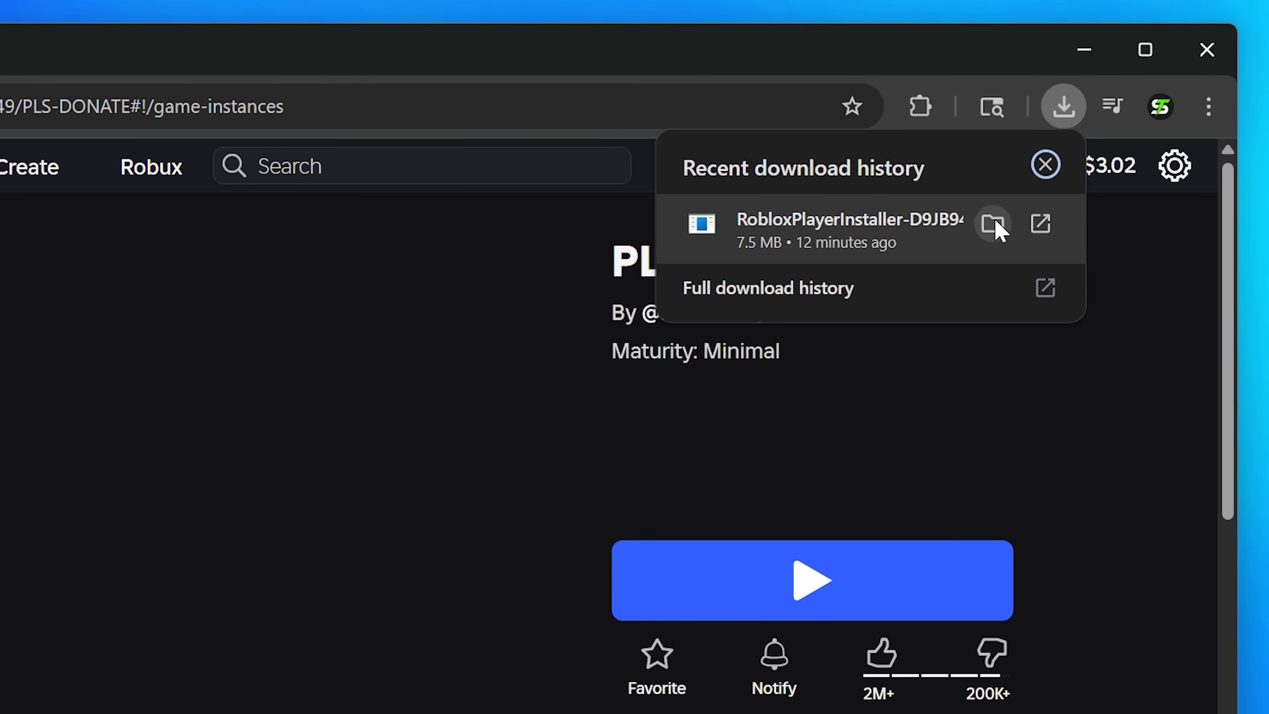
click(992, 224)
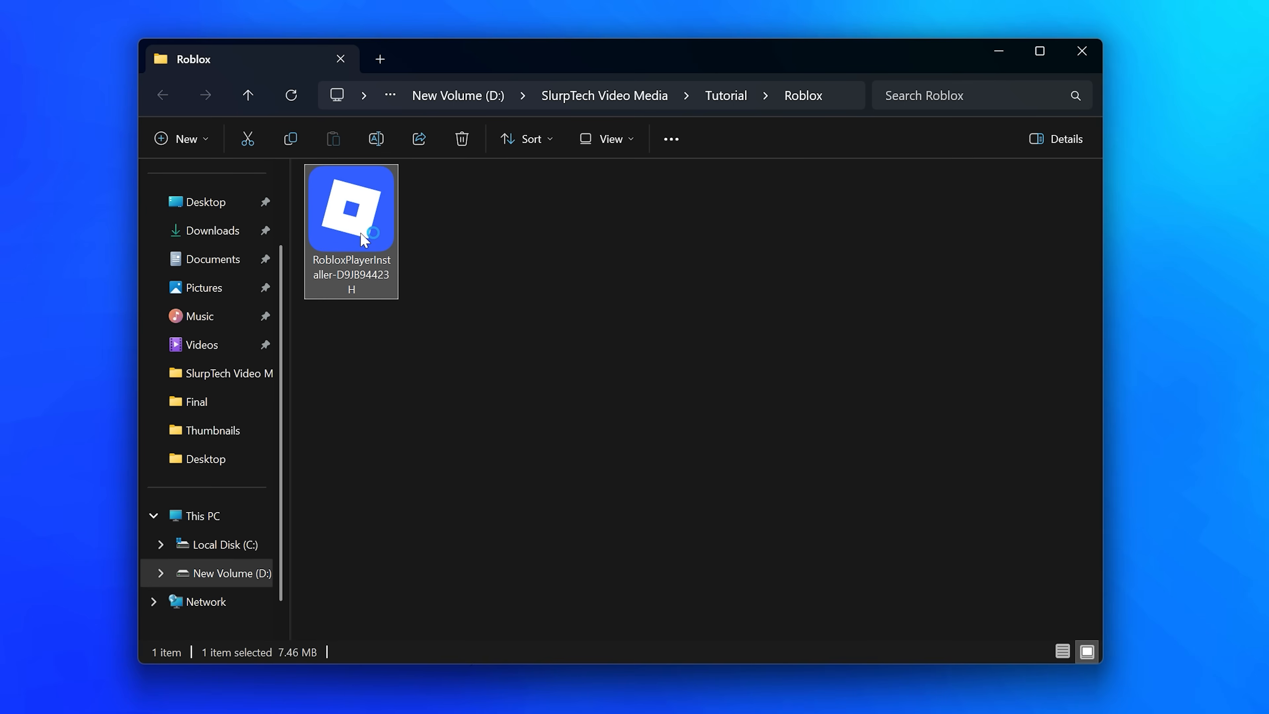
Step: Run RobloxPlayerInstaller from the downloads folder to reinstall Roblox
double_click(350, 209)
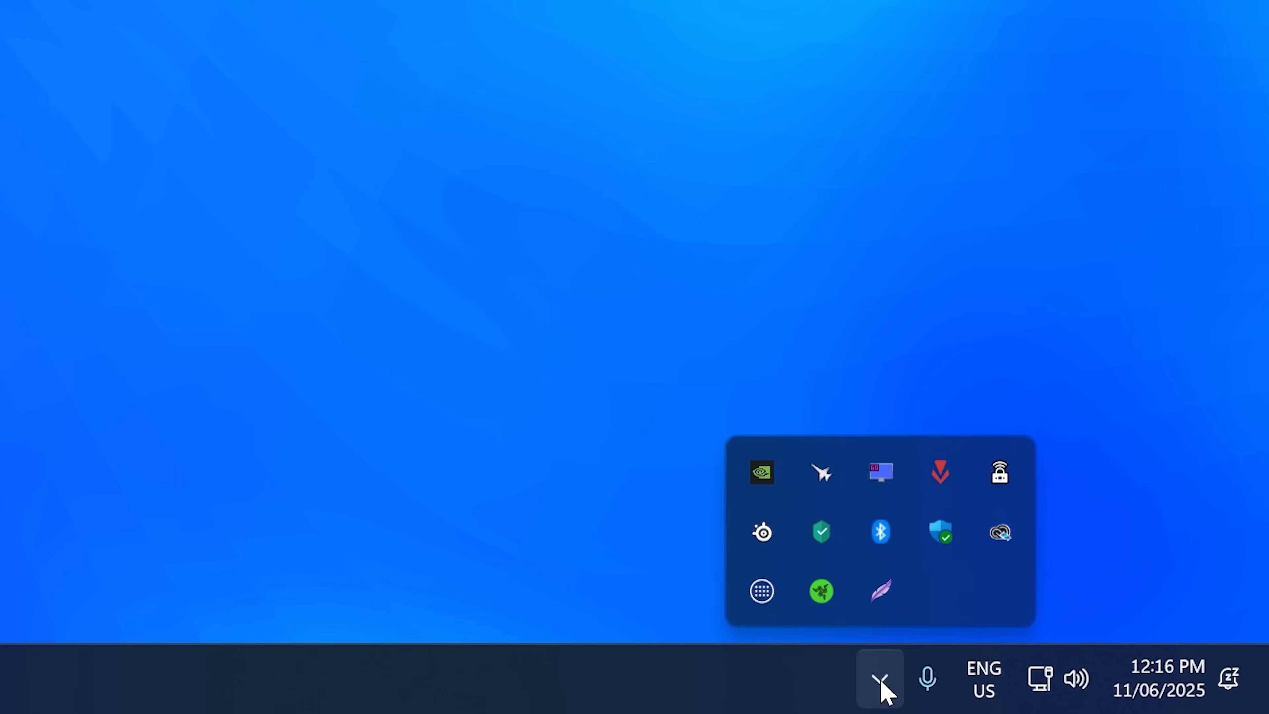
mouse_move(821, 469)
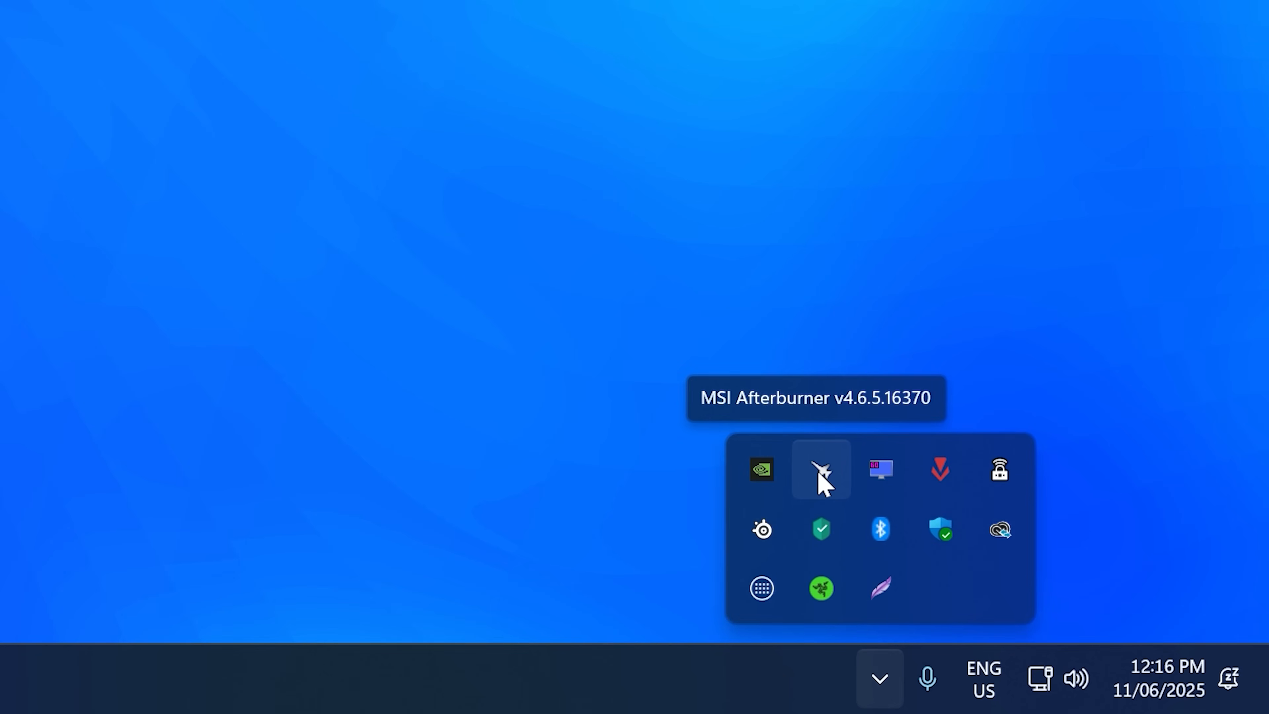
mouse_move(880, 469)
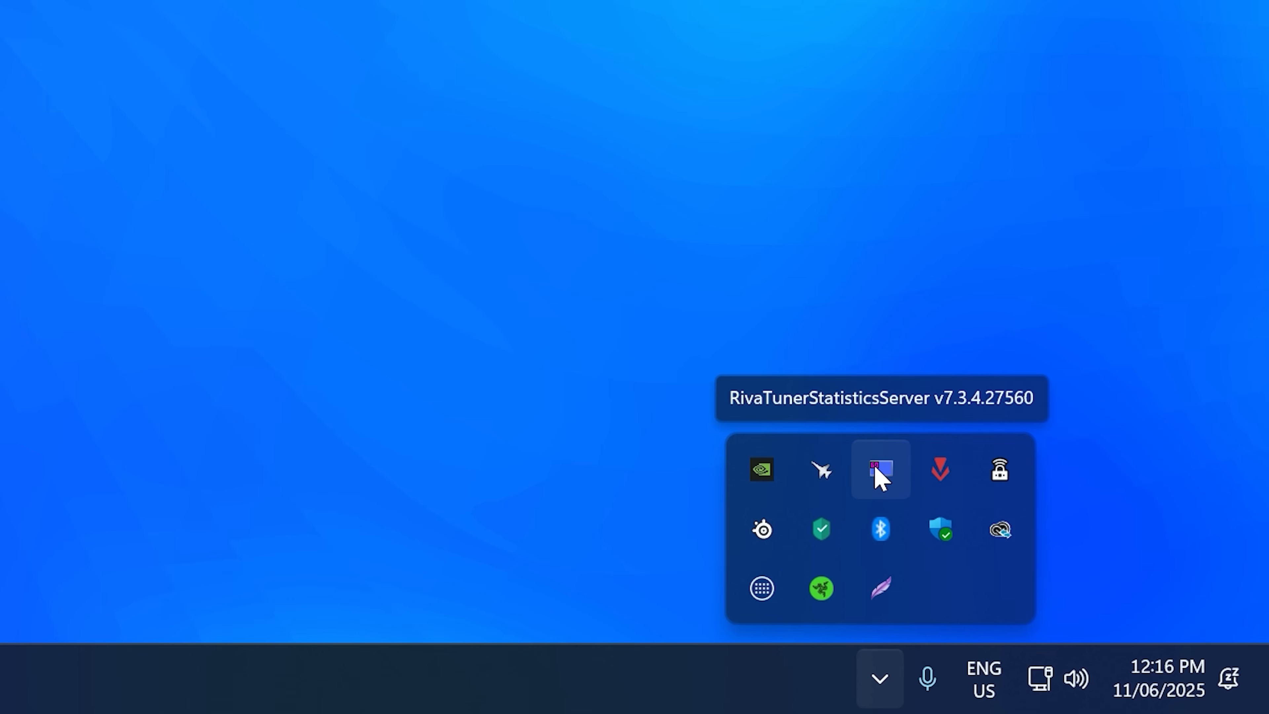